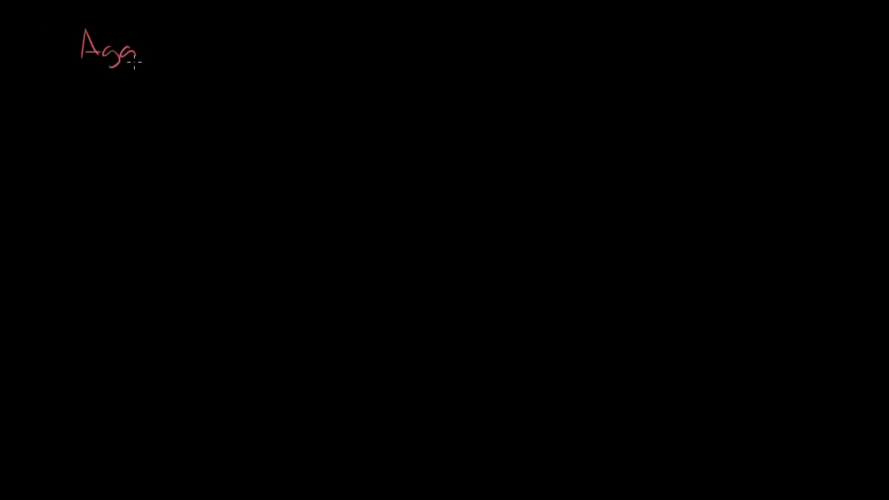
- Handwrite the red heading 'Aggregate Supply' with a green '*long-run' note beneath it
{"action": "type", "text": "regate Supply"}
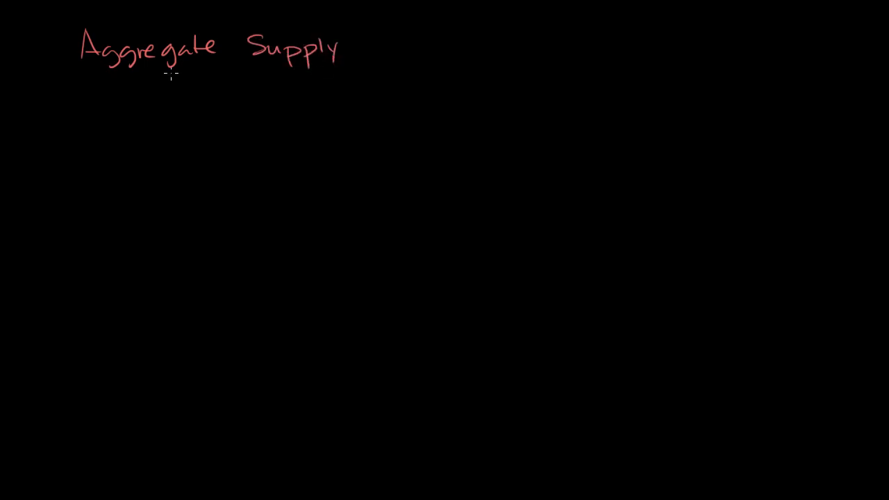
{"action": "left_click_drag", "start_coordinate": [128, 86], "coordinate": [156, 104]}
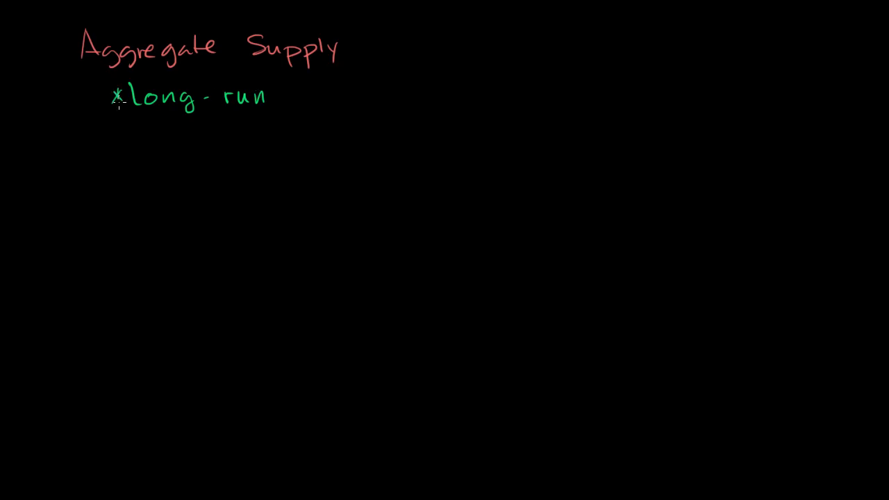
{"action": "mouse_move", "coordinate": [144, 171]}
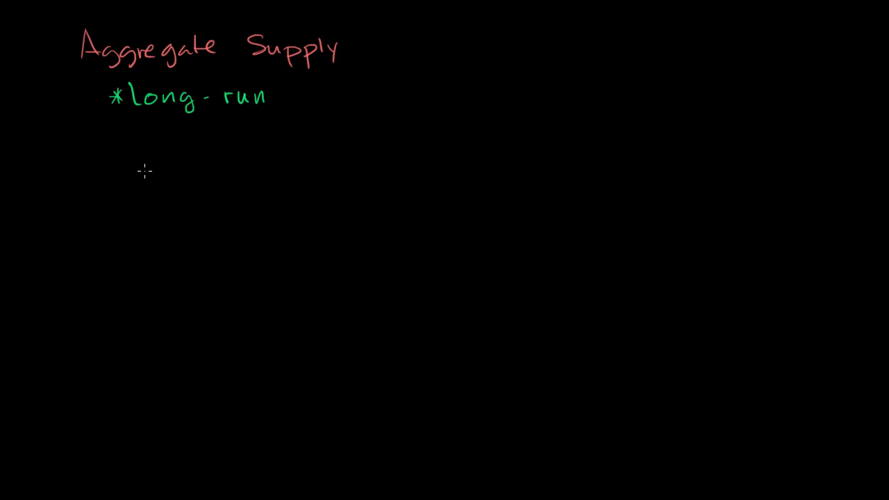
- Draw green vertical and horizontal axes with arrowheads below the heading
{"action": "left_click_drag", "start_coordinate": [150, 150], "coordinate": [153, 364]}
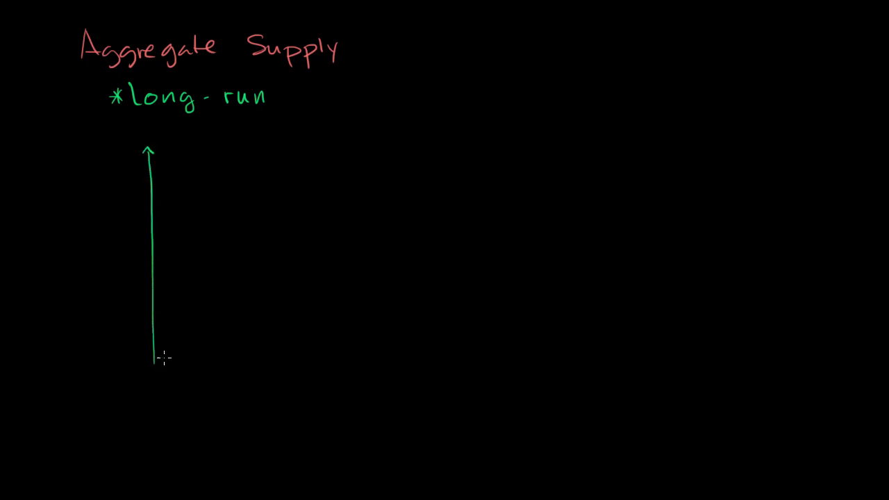
{"action": "left_click_drag", "start_coordinate": [155, 362], "coordinate": [378, 373]}
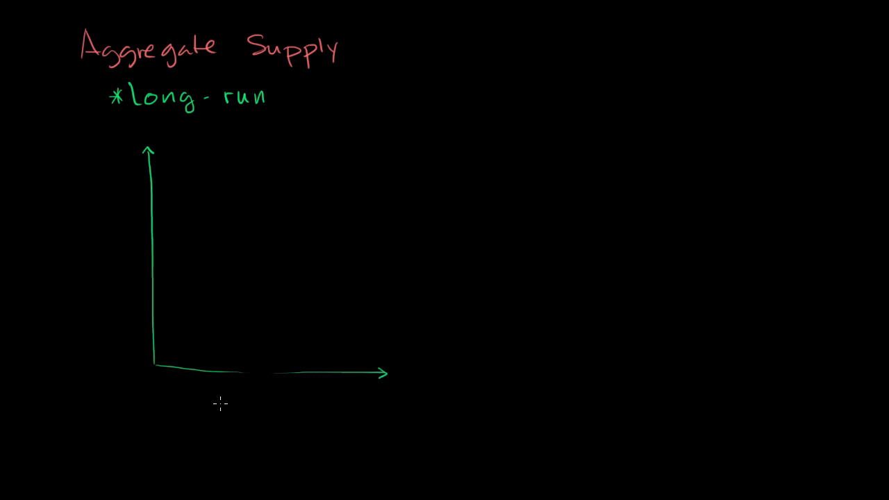
{"action": "mouse_move", "coordinate": [225, 435]}
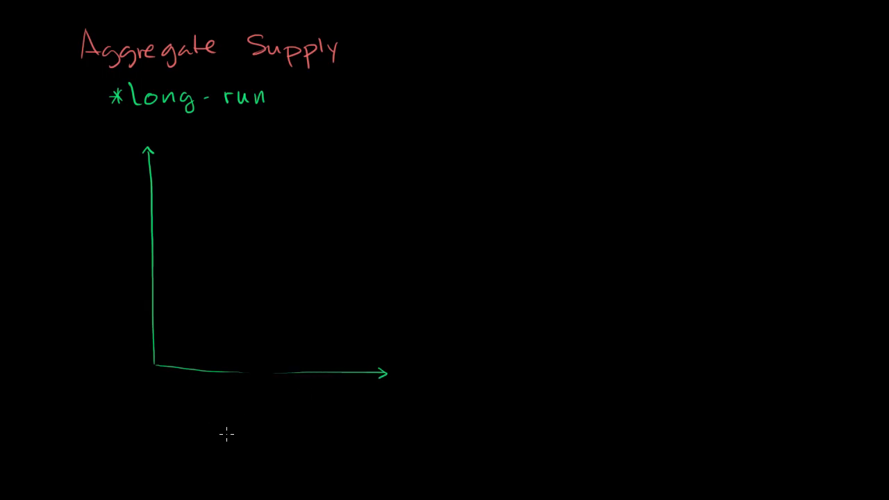
{"action": "mouse_move", "coordinate": [203, 458]}
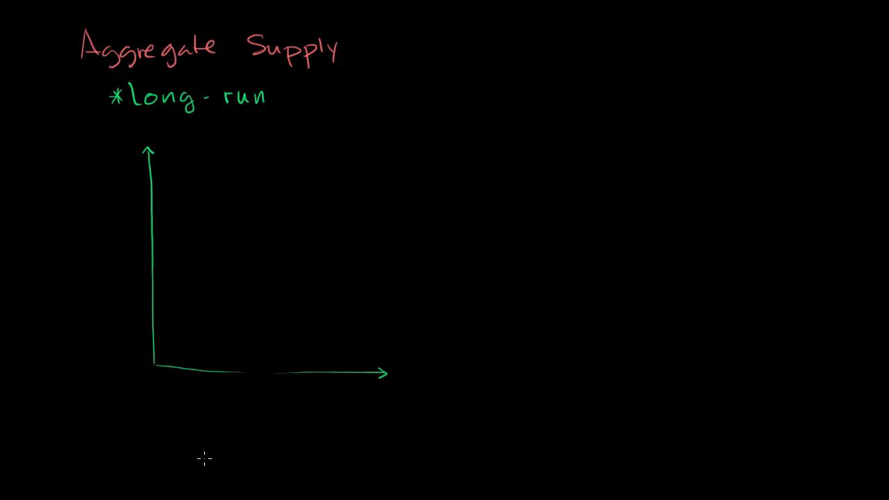
{"action": "mouse_move", "coordinate": [199, 466]}
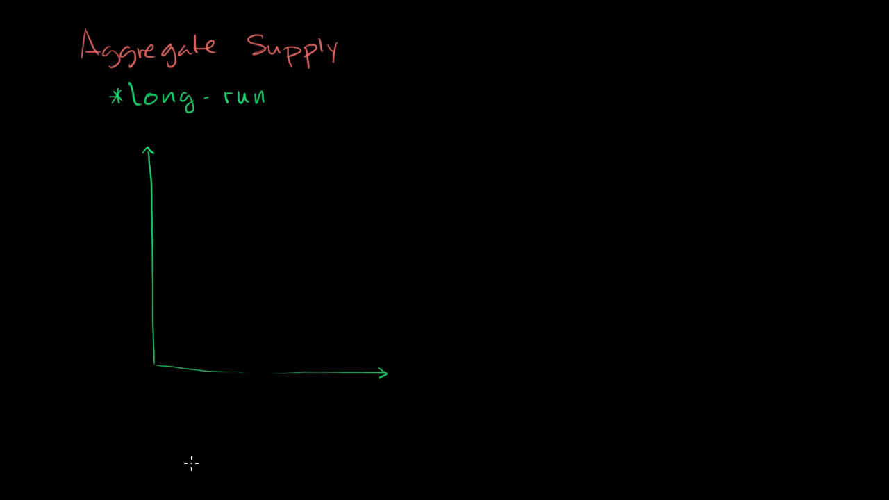
{"action": "mouse_move", "coordinate": [109, 288]}
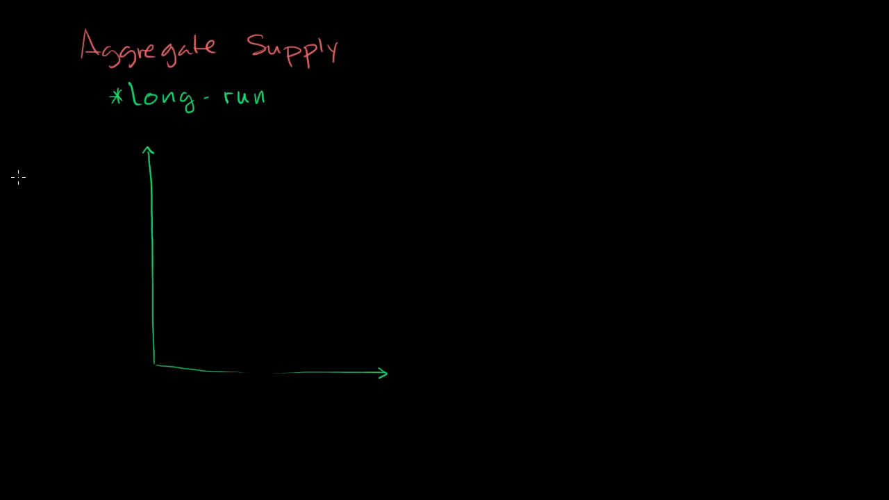
- Label the vertical axis 'P' and the horizontal axis 'Real GDP' in yellow
{"action": "left_click_drag", "start_coordinate": [111, 230], "coordinate": [112, 261]}
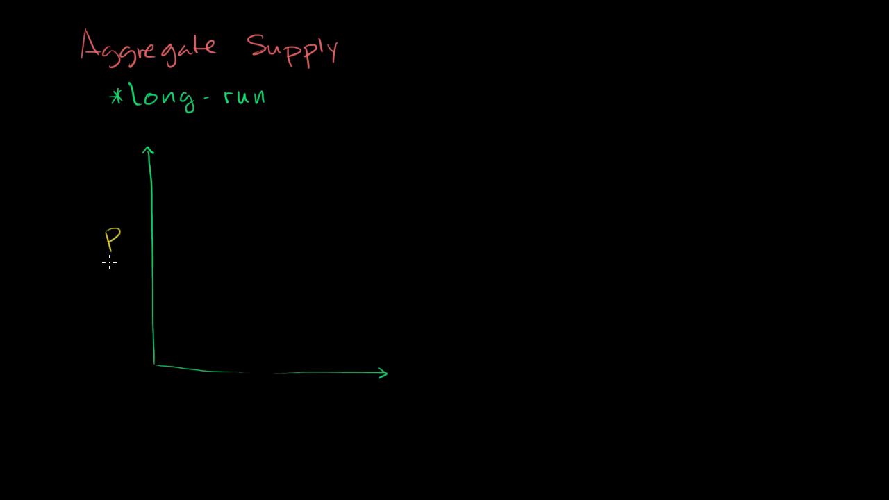
{"action": "mouse_move", "coordinate": [104, 270]}
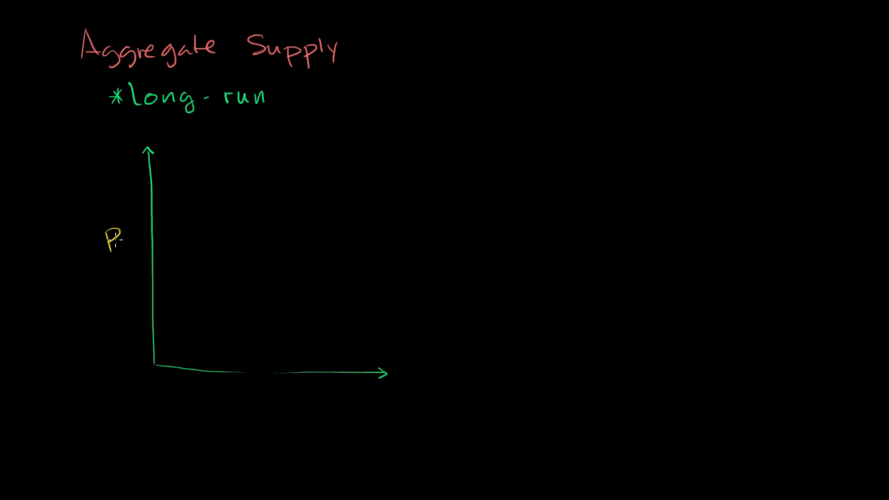
{"action": "mouse_move", "coordinate": [319, 389]}
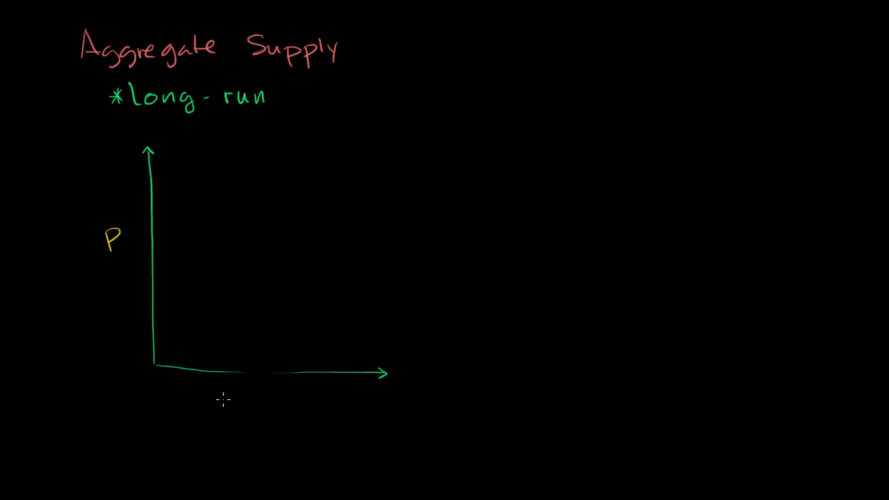
{"action": "type", "text": "Real G"}
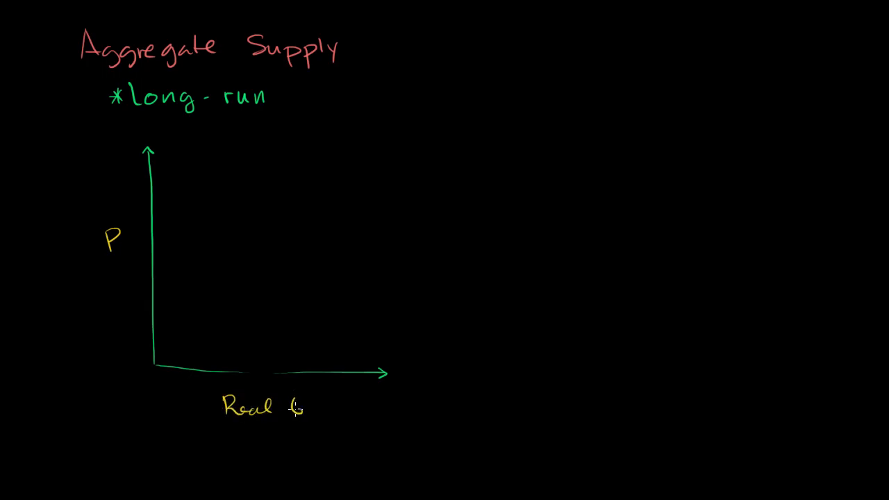
{"action": "type", "text": "GDP"}
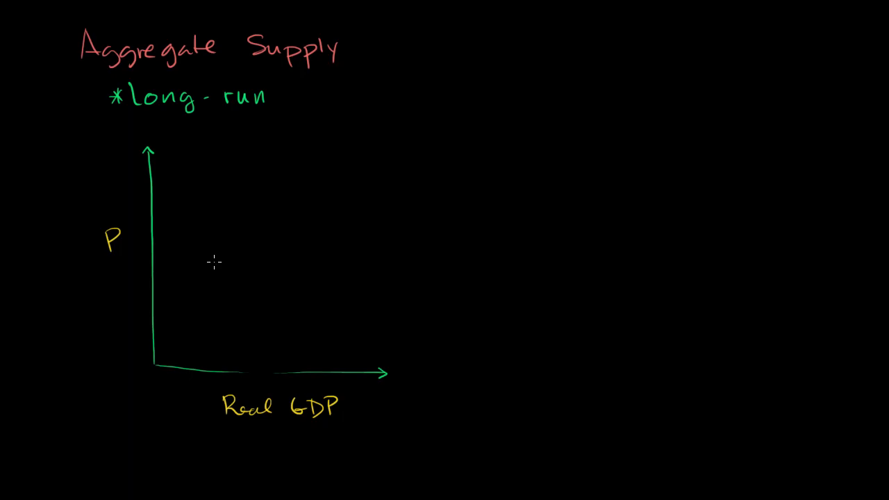
{"action": "mouse_move", "coordinate": [249, 320]}
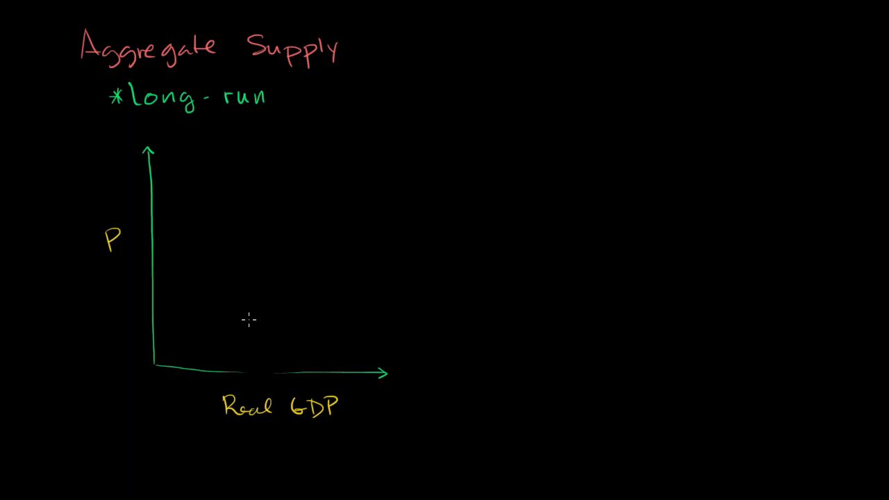
{"action": "mouse_move", "coordinate": [277, 378]}
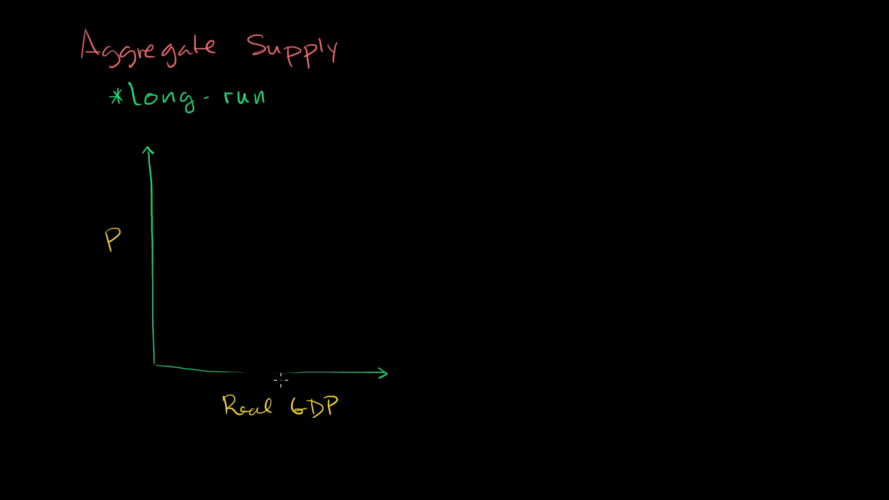
{"action": "mouse_move", "coordinate": [284, 371]}
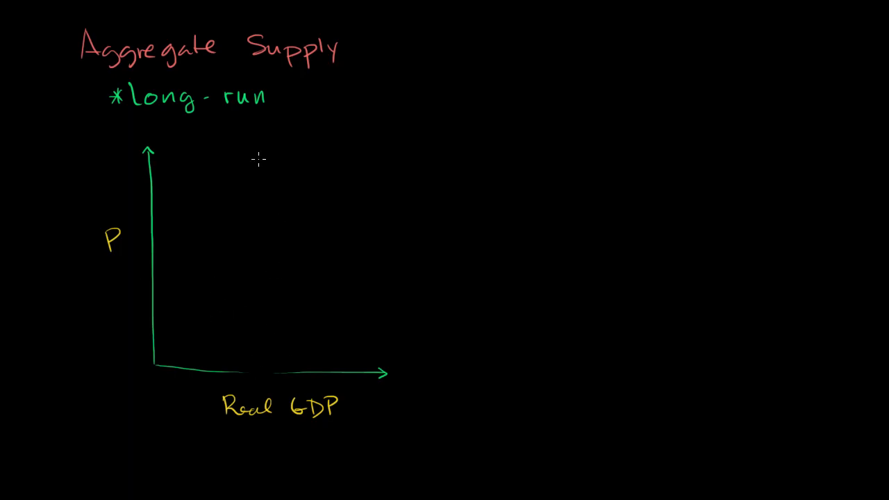
- Draw the vertical magenta LRAS line and a small yellow rightward arrow beside it
{"action": "left_click_drag", "start_coordinate": [262, 151], "coordinate": [261, 349]}
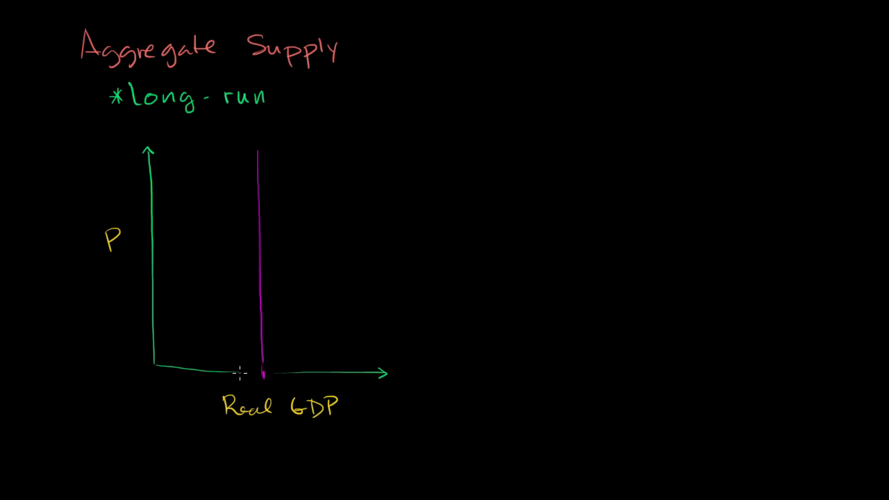
{"action": "mouse_move", "coordinate": [247, 301]}
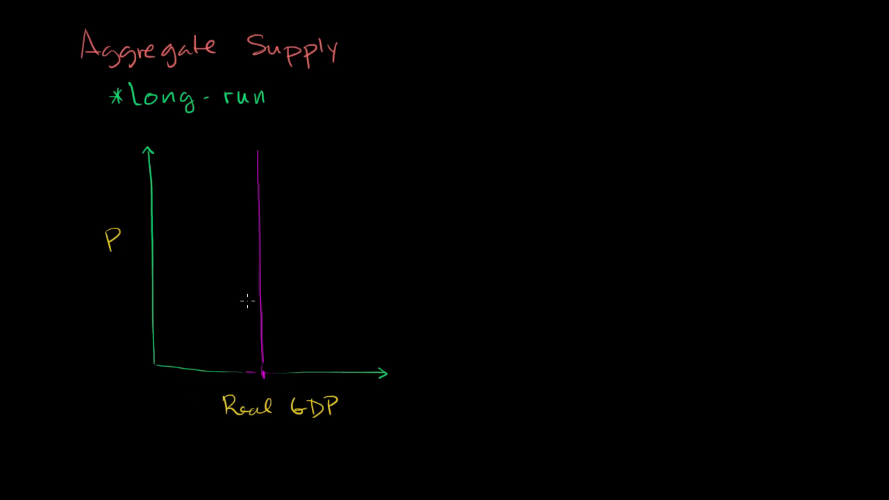
{"action": "mouse_move", "coordinate": [258, 310]}
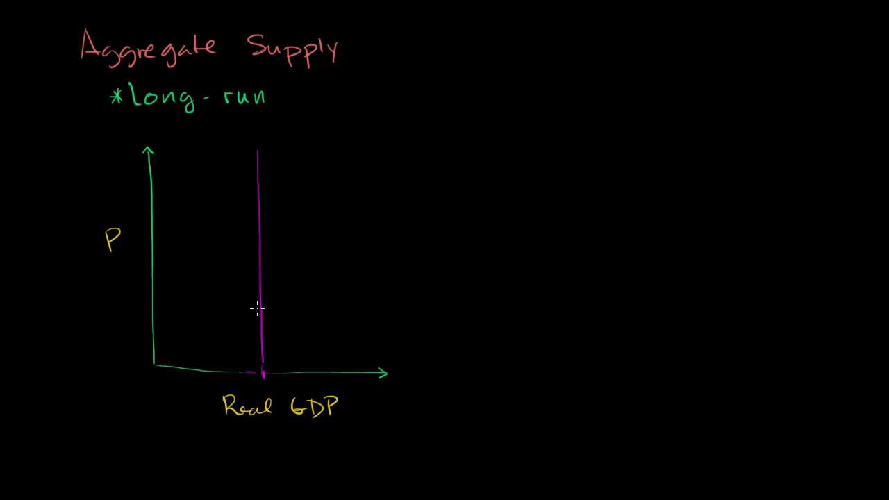
{"action": "mouse_move", "coordinate": [253, 325]}
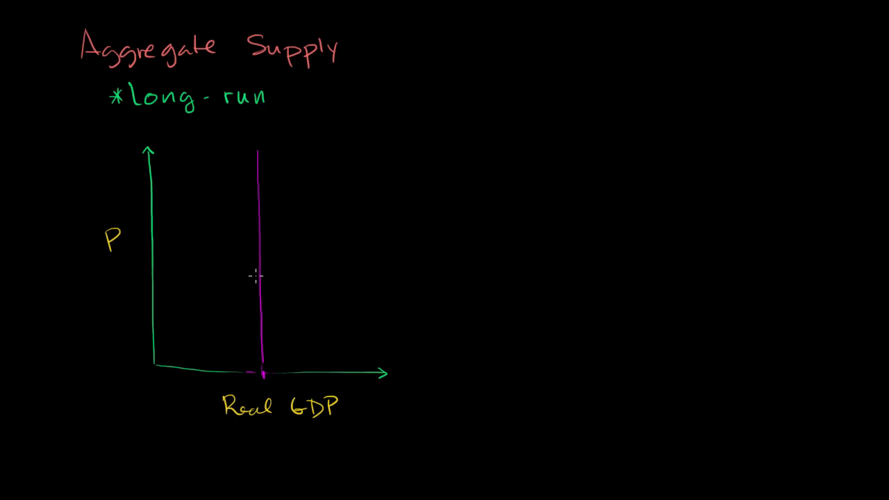
{"action": "mouse_move", "coordinate": [260, 285]}
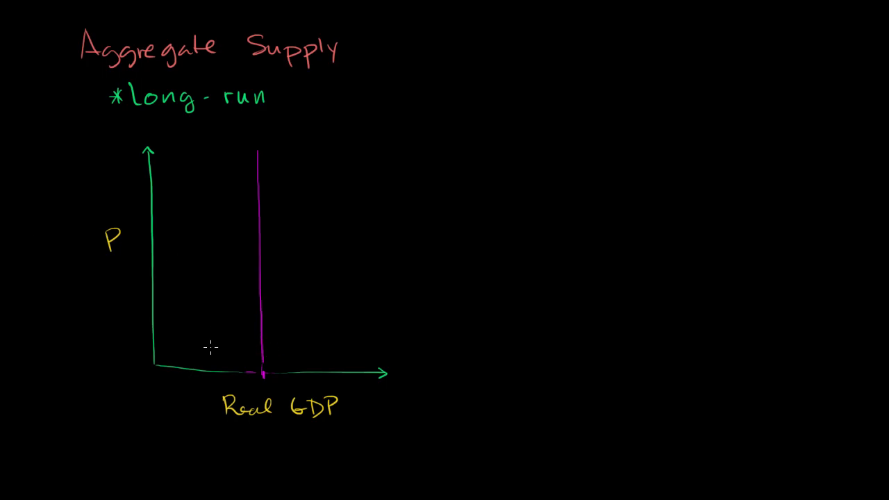
{"action": "mouse_move", "coordinate": [272, 267]}
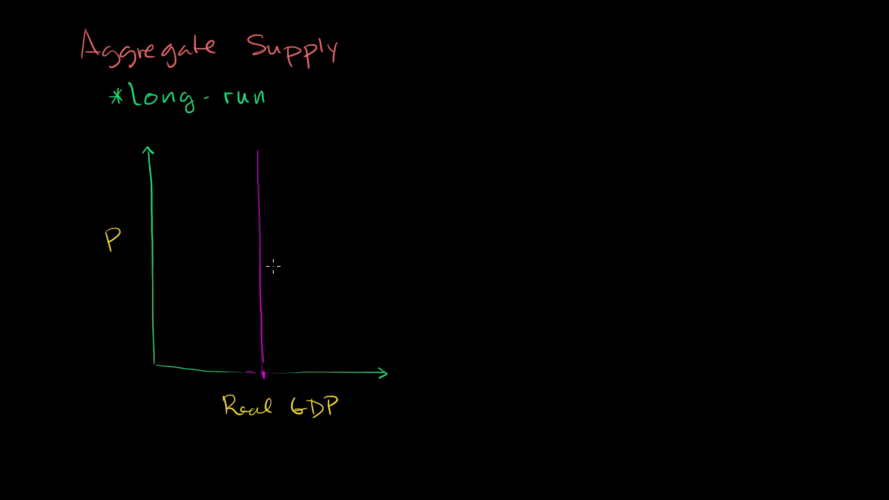
{"action": "left_click_drag", "start_coordinate": [266, 270], "coordinate": [292, 270]}
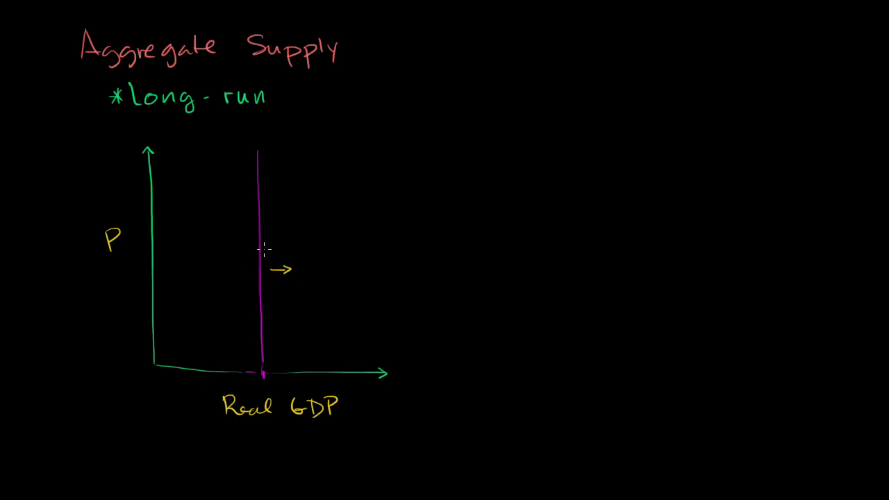
{"action": "mouse_move", "coordinate": [295, 169]}
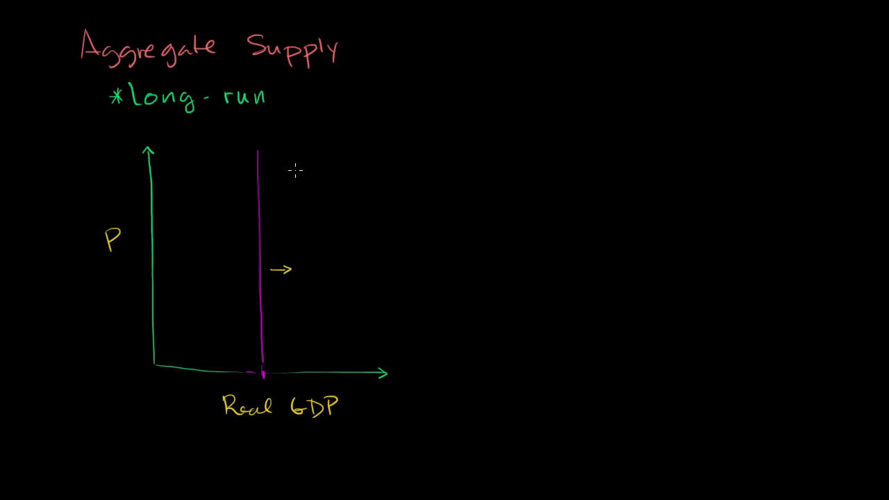
{"action": "mouse_move", "coordinate": [303, 338]}
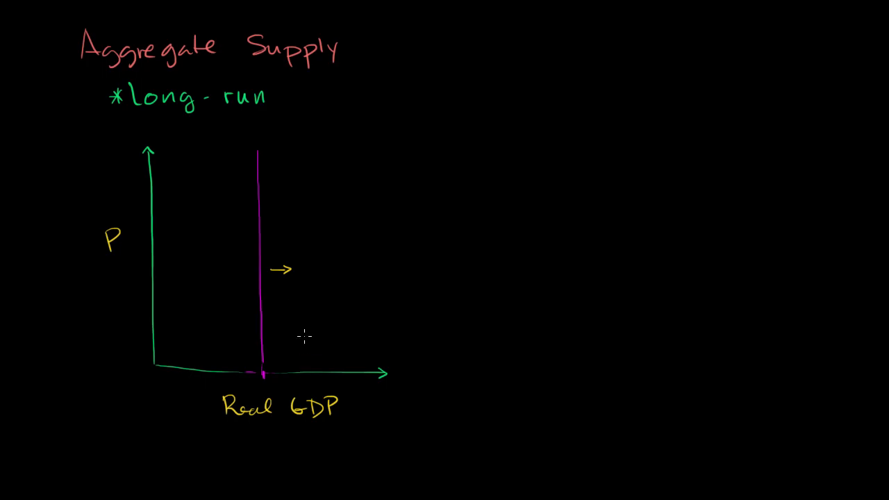
{"action": "mouse_move", "coordinate": [272, 311]}
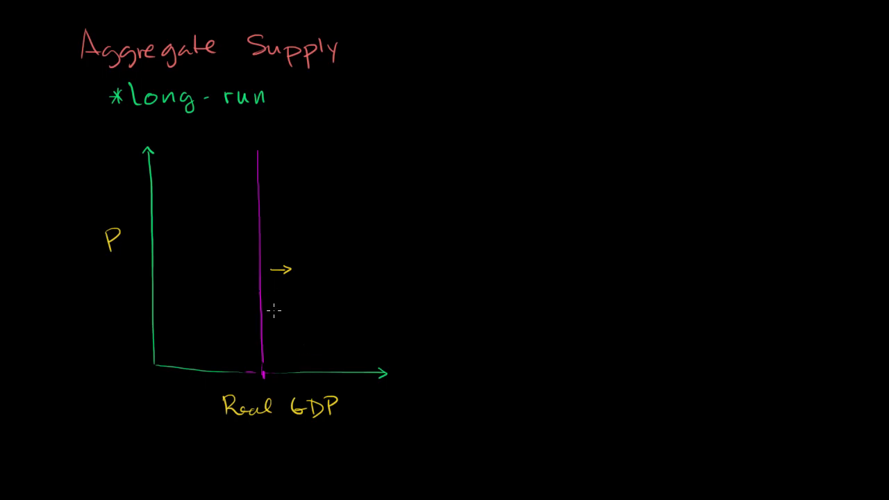
{"action": "mouse_move", "coordinate": [275, 300]}
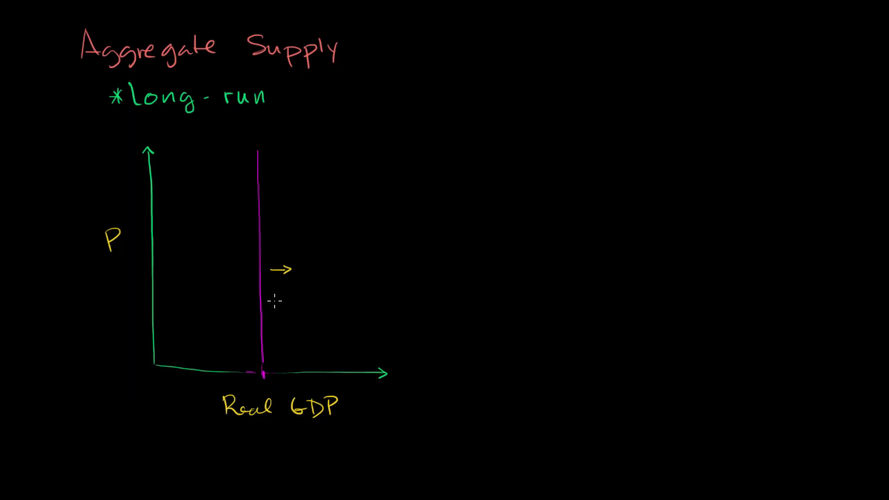
{"action": "mouse_move", "coordinate": [222, 298]}
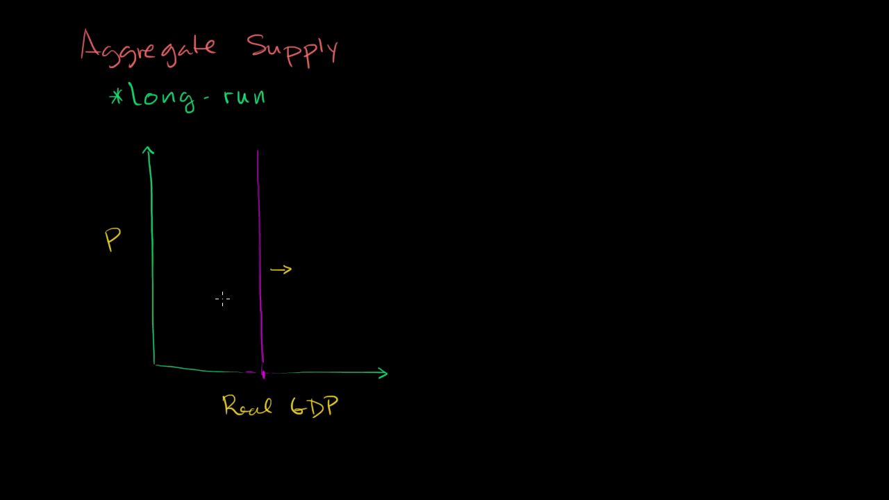
{"action": "mouse_move", "coordinate": [275, 295]}
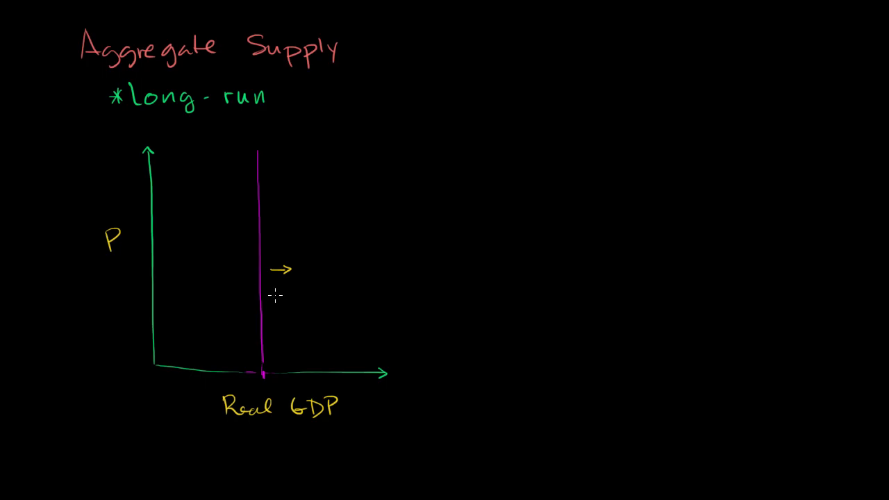
- Draw a second yellow rightward arrow below the first, beside the magenta line
{"action": "left_click_drag", "start_coordinate": [270, 299], "coordinate": [292, 299]}
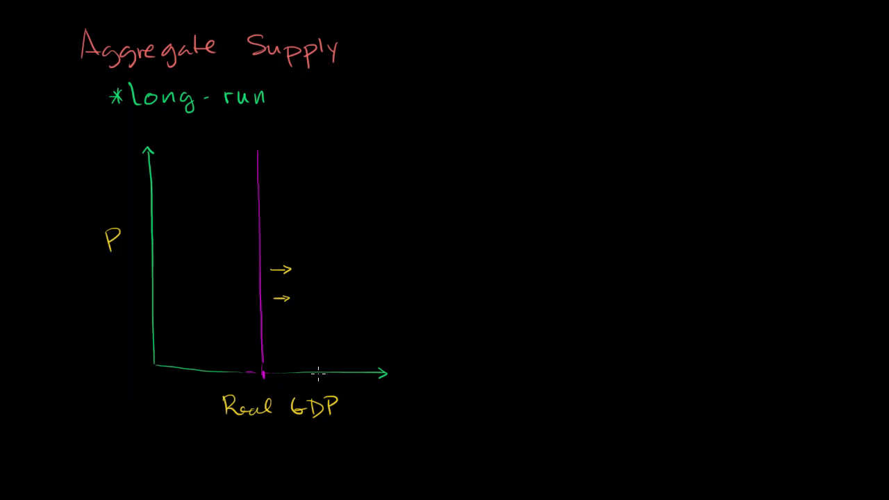
{"action": "mouse_move", "coordinate": [42, 200]}
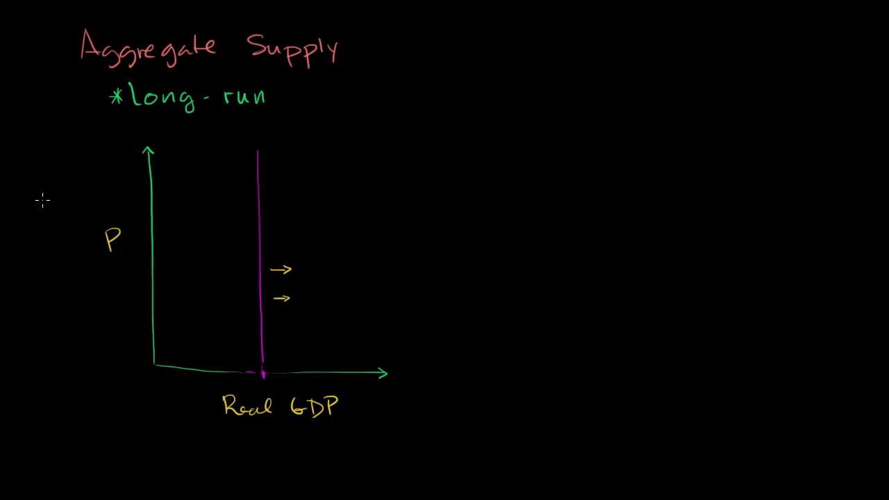
{"action": "mouse_move", "coordinate": [271, 210]}
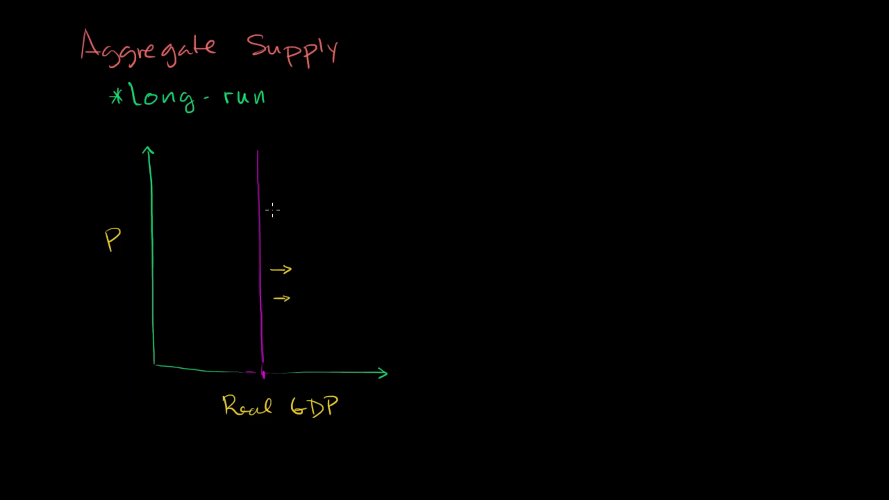
{"action": "mouse_move", "coordinate": [269, 242]}
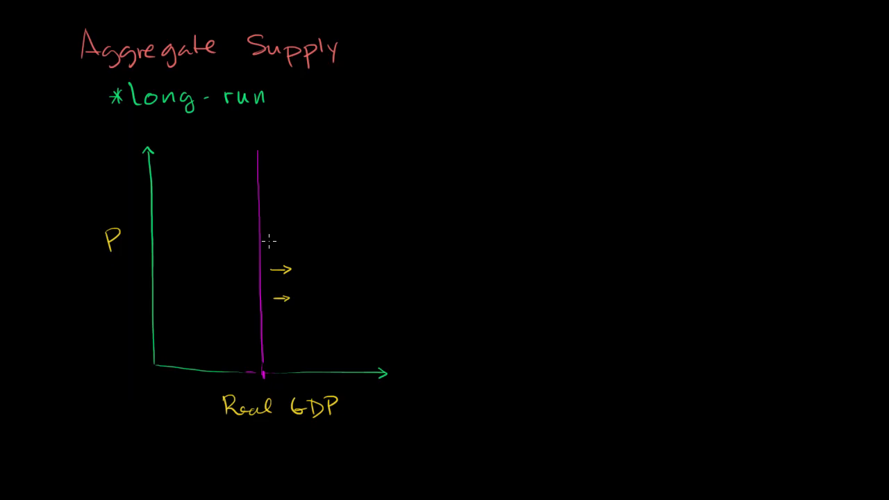
{"action": "mouse_move", "coordinate": [283, 208]}
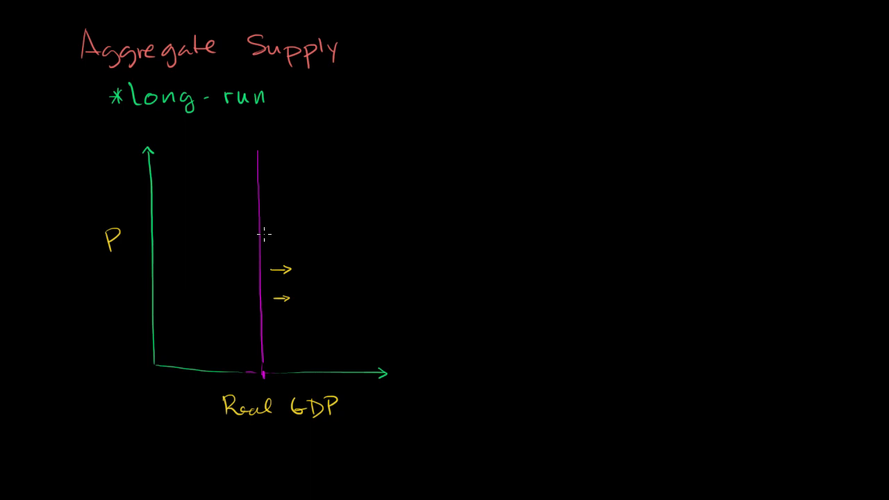
{"action": "mouse_move", "coordinate": [272, 225]}
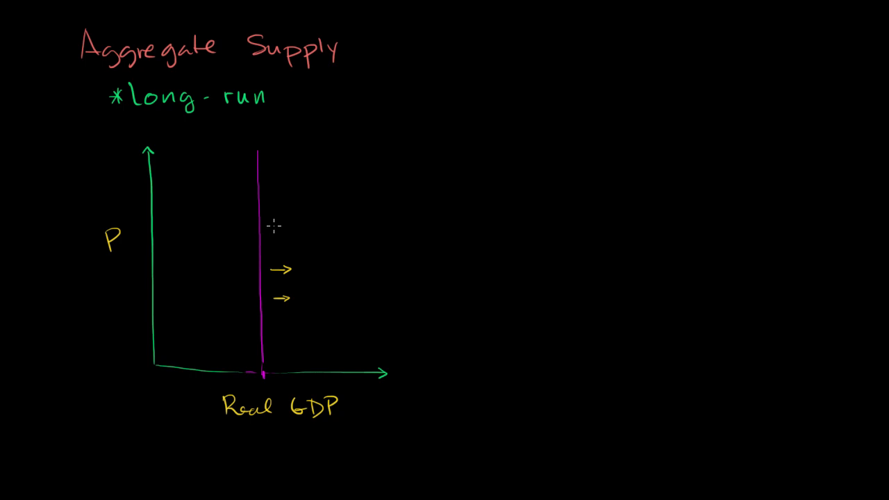
{"action": "mouse_move", "coordinate": [264, 203]}
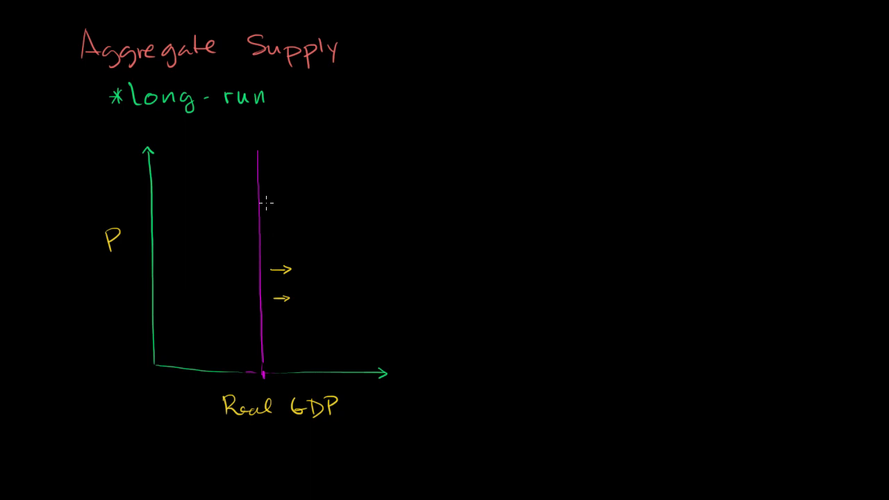
- Draw a magenta rightward arrow near the top of the LRAS line
{"action": "left_click_drag", "start_coordinate": [267, 203], "coordinate": [283, 203]}
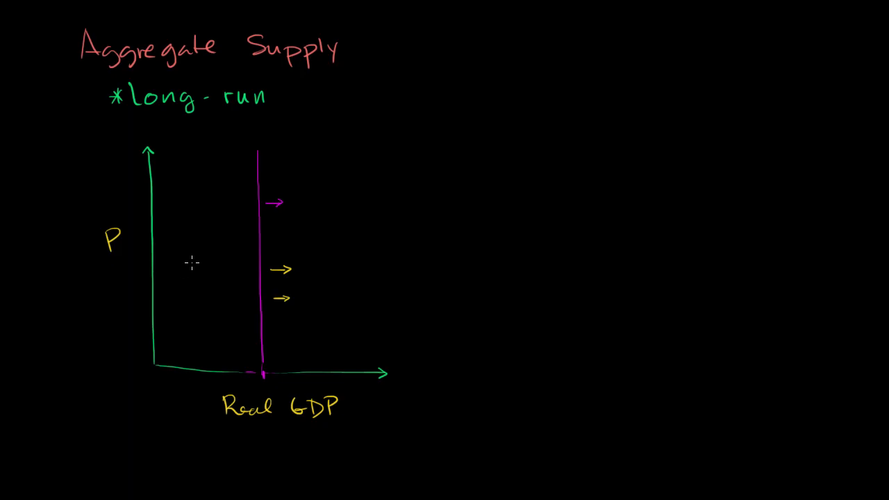
{"action": "mouse_move", "coordinate": [192, 260]}
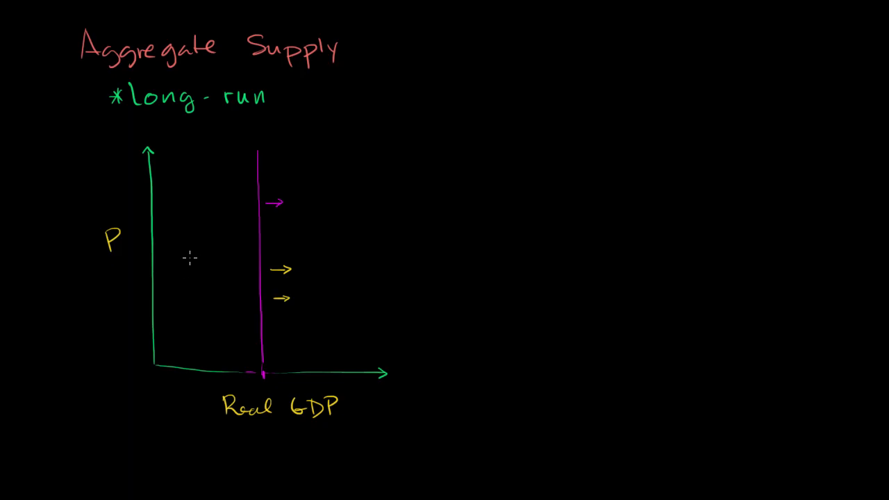
{"action": "mouse_move", "coordinate": [234, 186]}
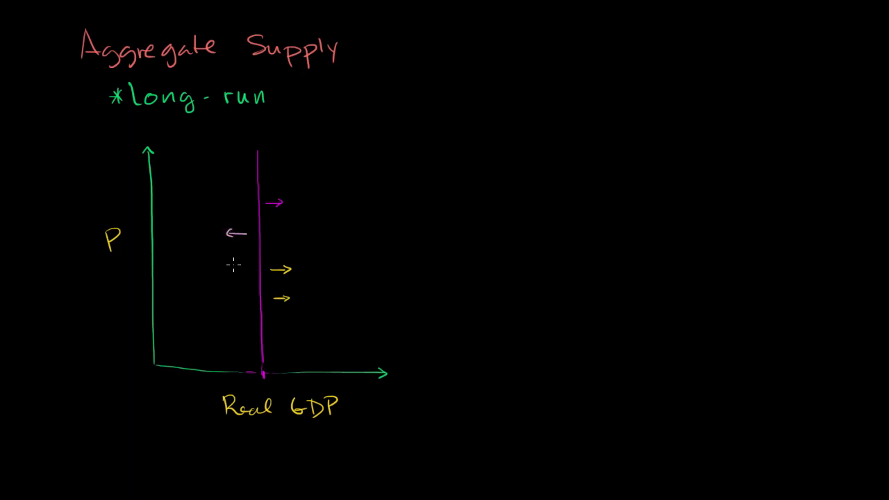
- Draw a second pink leftward arrow lower down on the left of the line
{"action": "left_click_drag", "start_coordinate": [257, 291], "coordinate": [229, 291]}
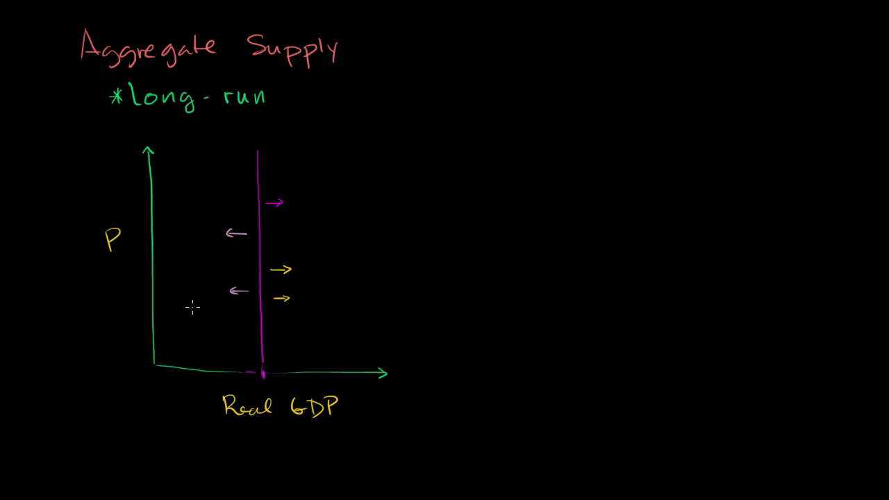
{"action": "mouse_move", "coordinate": [263, 217]}
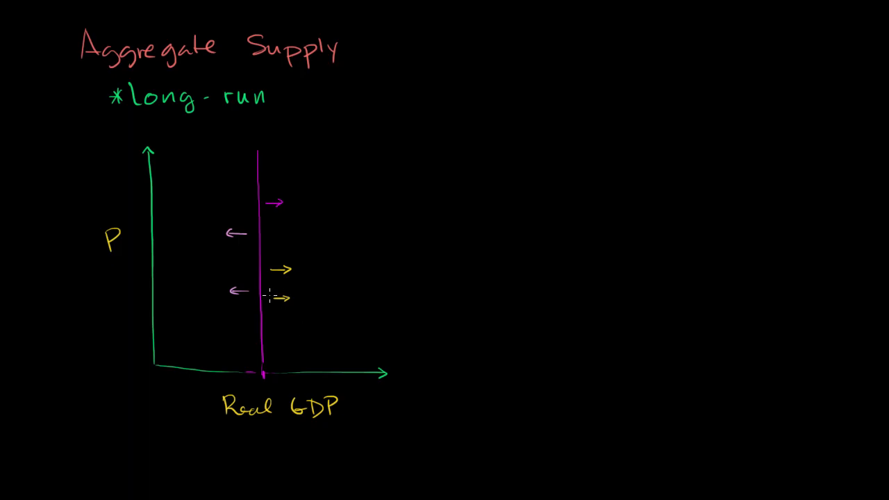
{"action": "mouse_move", "coordinate": [242, 281]}
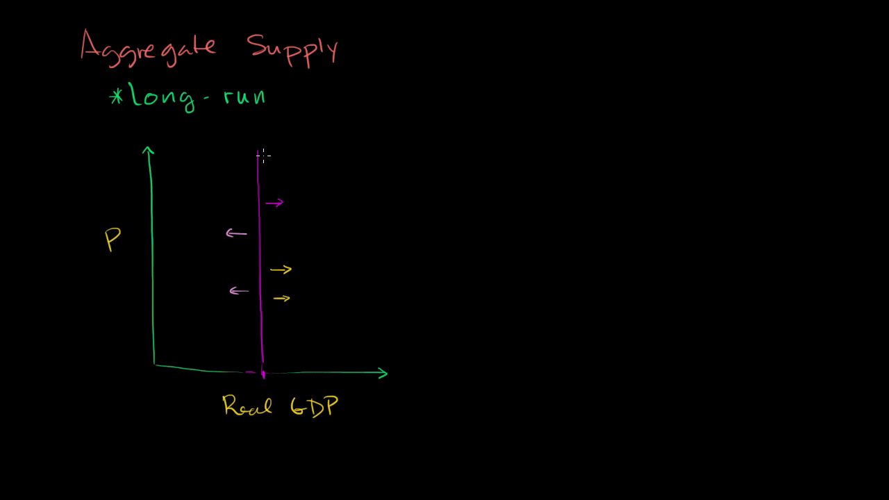
{"action": "mouse_move", "coordinate": [258, 221]}
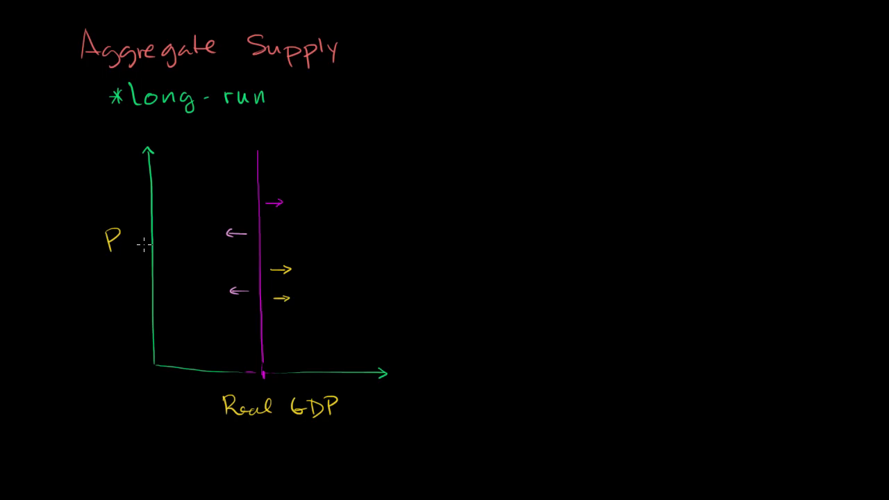
{"action": "mouse_move", "coordinate": [217, 292]}
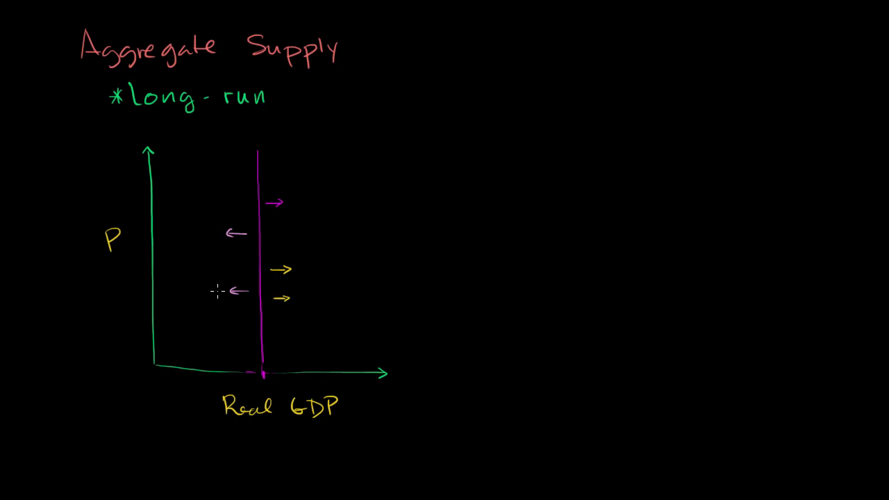
{"action": "mouse_move", "coordinate": [229, 306]}
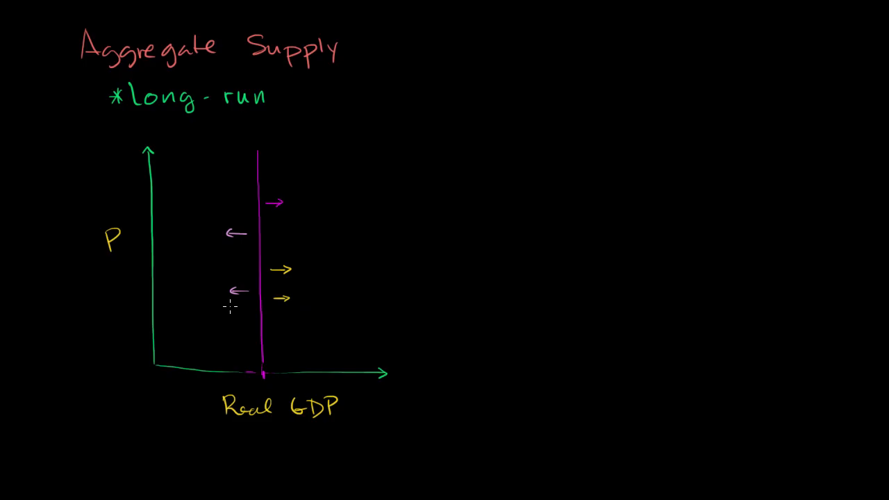
{"action": "mouse_move", "coordinate": [239, 317]}
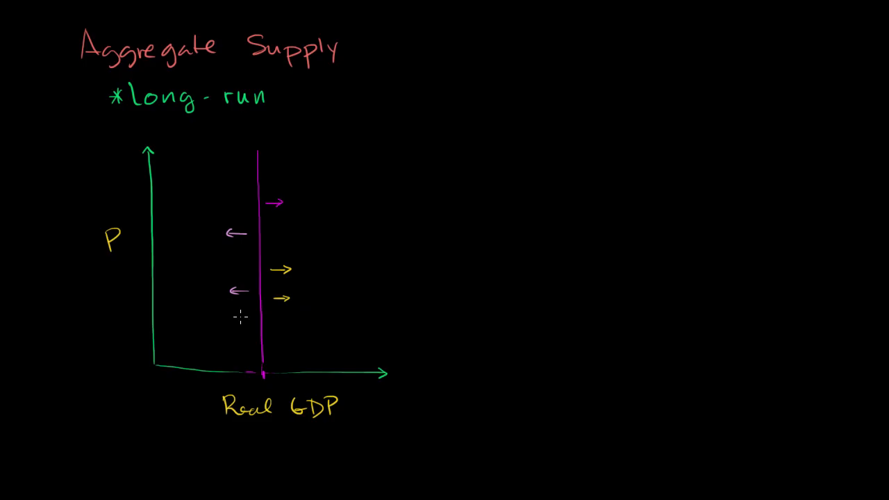
{"action": "mouse_move", "coordinate": [244, 329]}
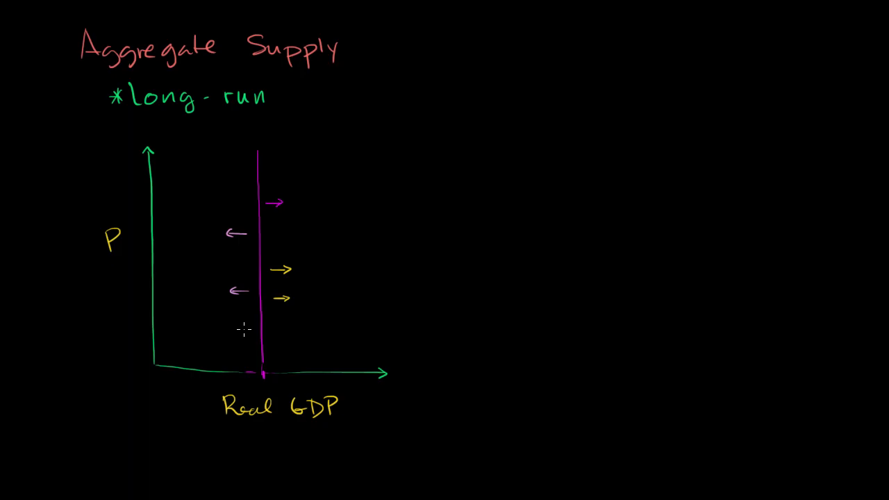
{"action": "mouse_move", "coordinate": [242, 319]}
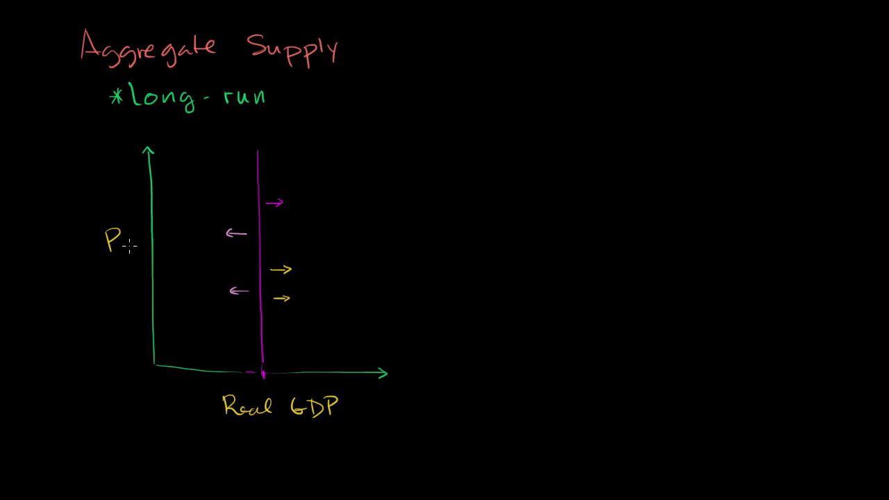
{"action": "mouse_move", "coordinate": [231, 332]}
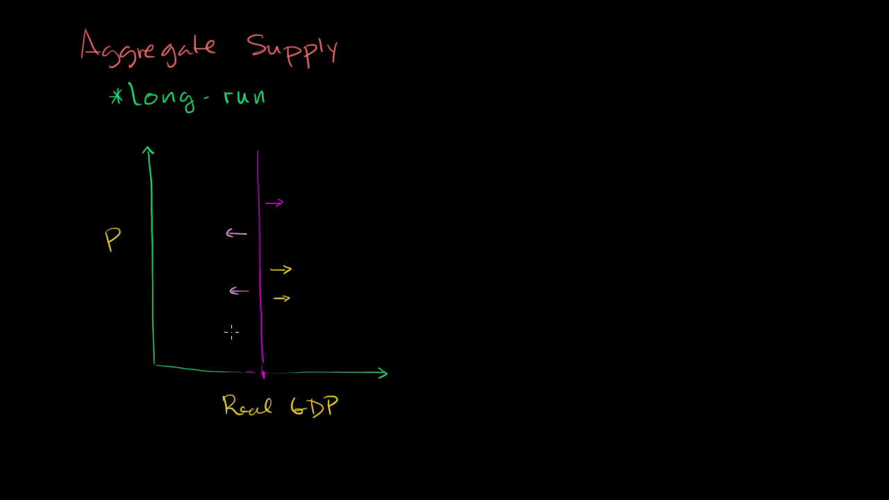